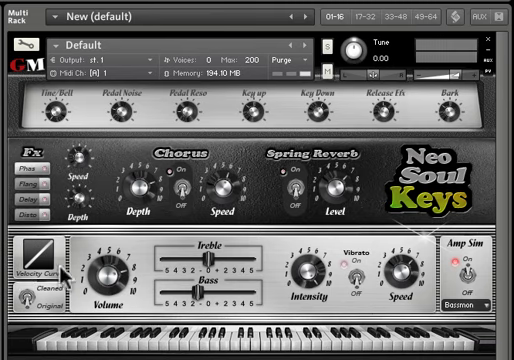
mouse_move(48, 262)
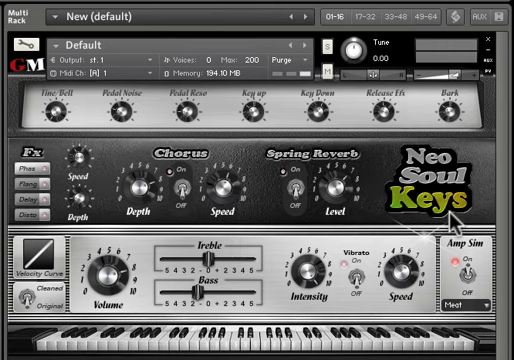
mouse_move(452, 218)
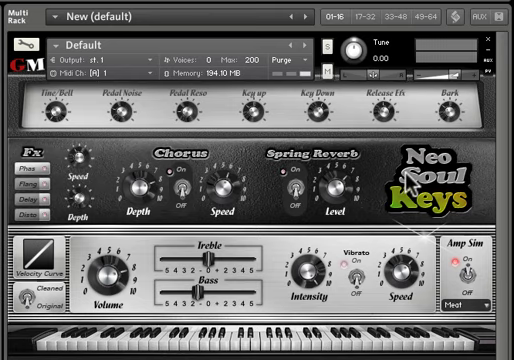
mouse_move(410, 180)
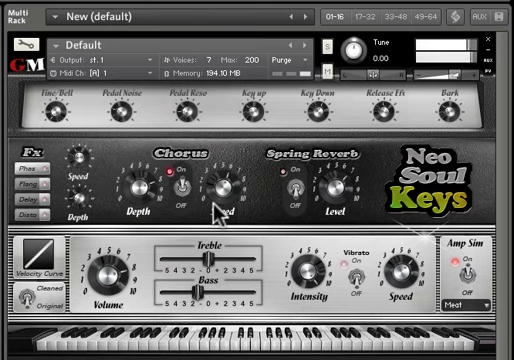
mouse_move(45, 120)
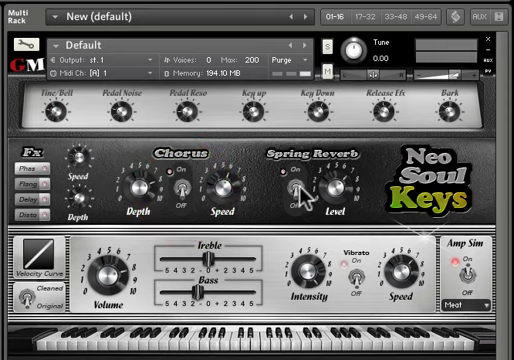
Turn on the Spring Reverb effect, leaving Chorus off and the Meat amp model selected
click(291, 179)
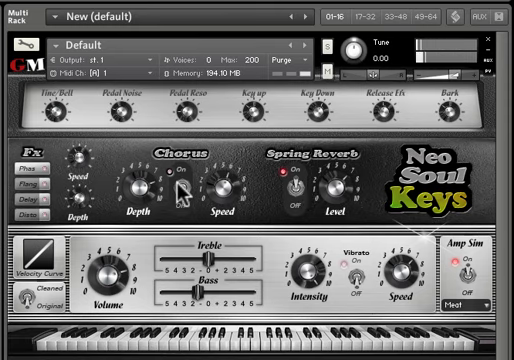
Switch Chorus back on alongside Spring Reverb and the Meat amp sim
click(185, 175)
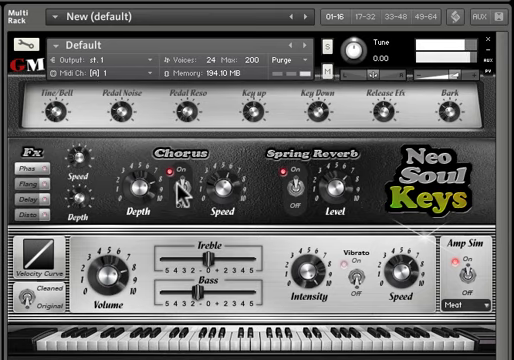
click(207, 57)
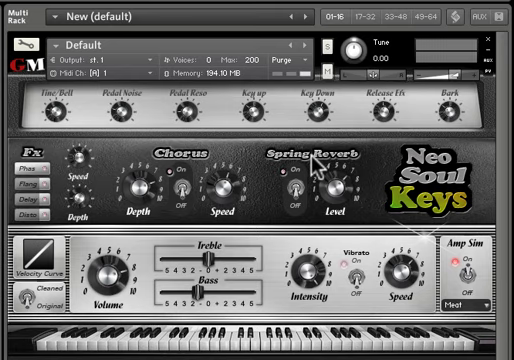
mouse_move(332, 168)
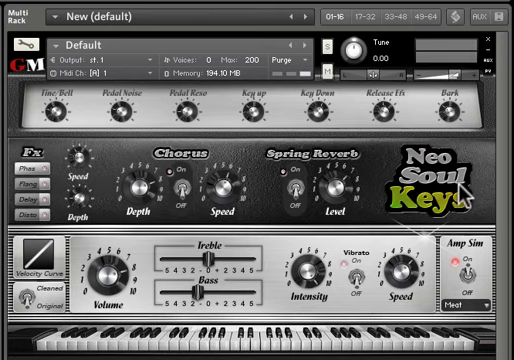
mouse_move(462, 195)
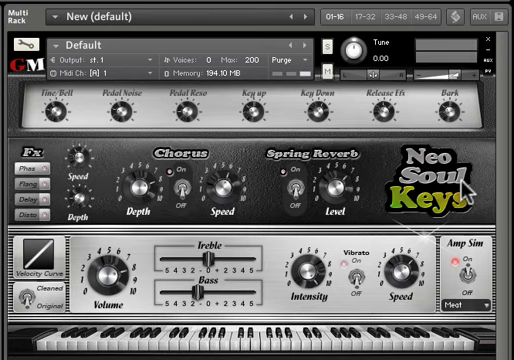
mouse_move(462, 190)
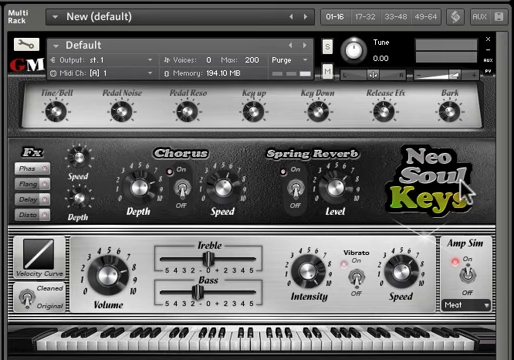
mouse_move(456, 186)
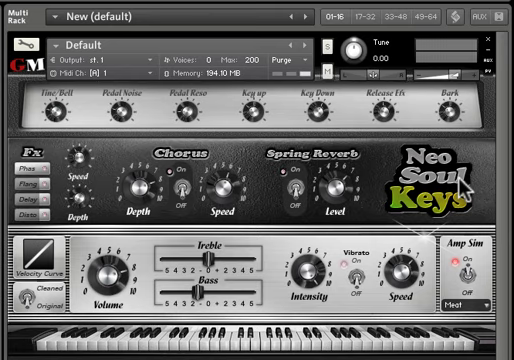
mouse_move(461, 191)
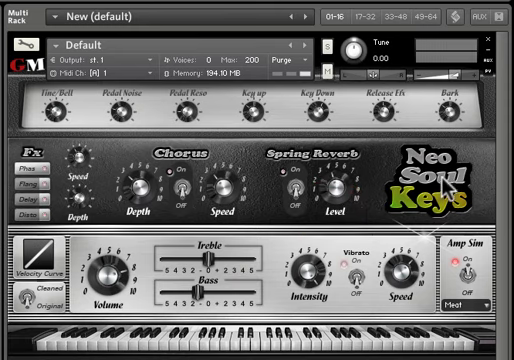
mouse_move(448, 185)
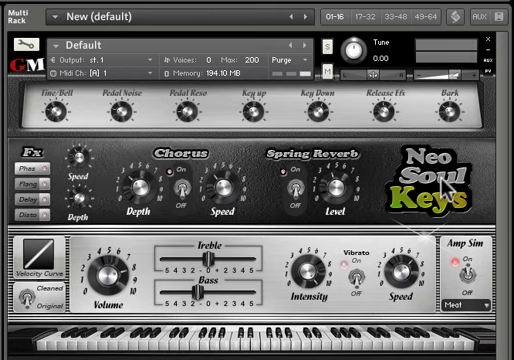
mouse_move(445, 190)
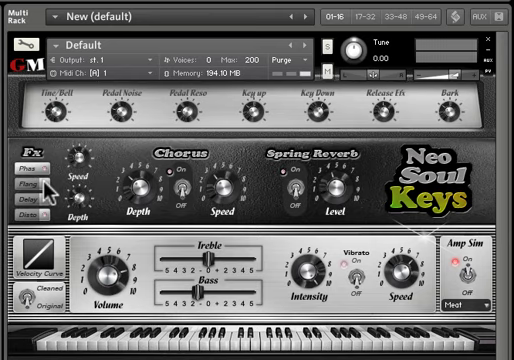
mouse_move(50, 190)
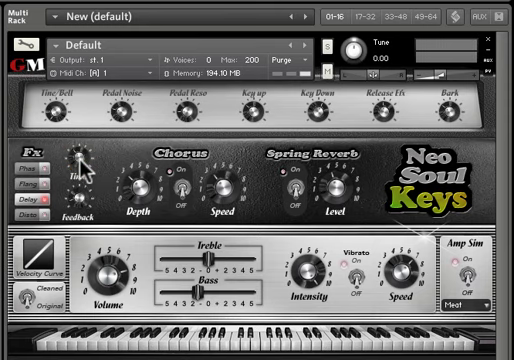
mouse_move(82, 177)
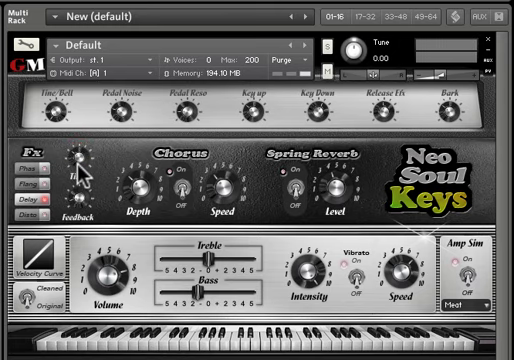
mouse_move(80, 175)
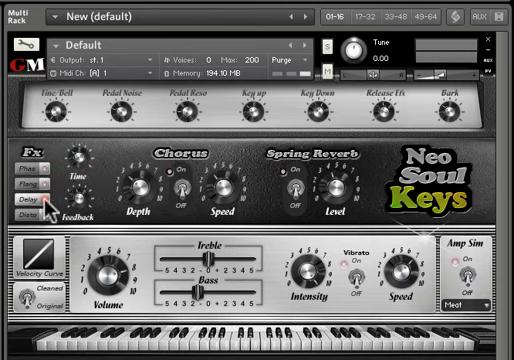
mouse_move(92, 210)
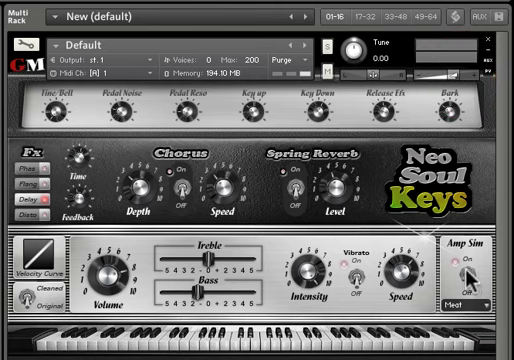
Toggle the Amp Sim switch to compare the sound, ending with the Bassmon model on
click(480, 299)
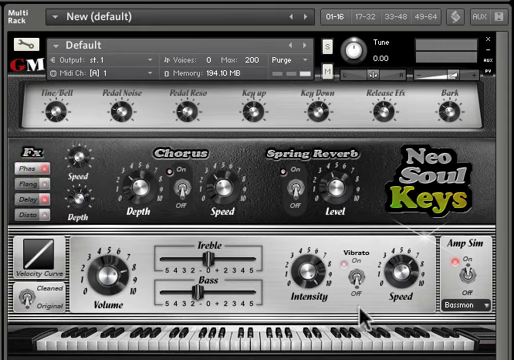
mouse_move(348, 292)
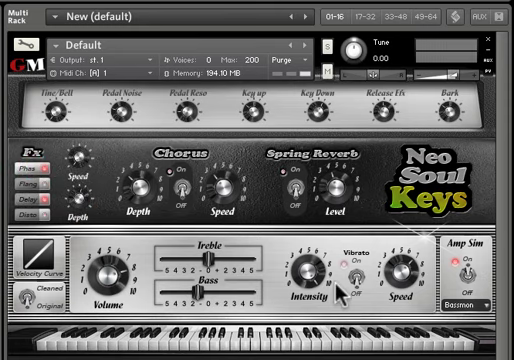